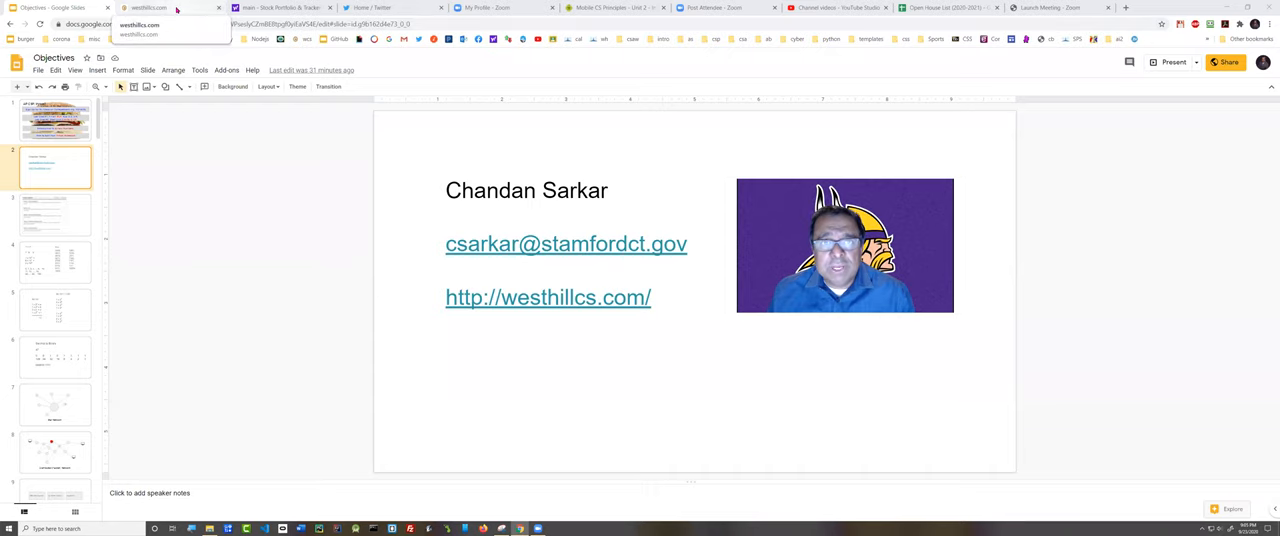
# Step: Switch to the westhillcs.com tab showing the Computer Science Academy home page
pyautogui.click(150, 8)
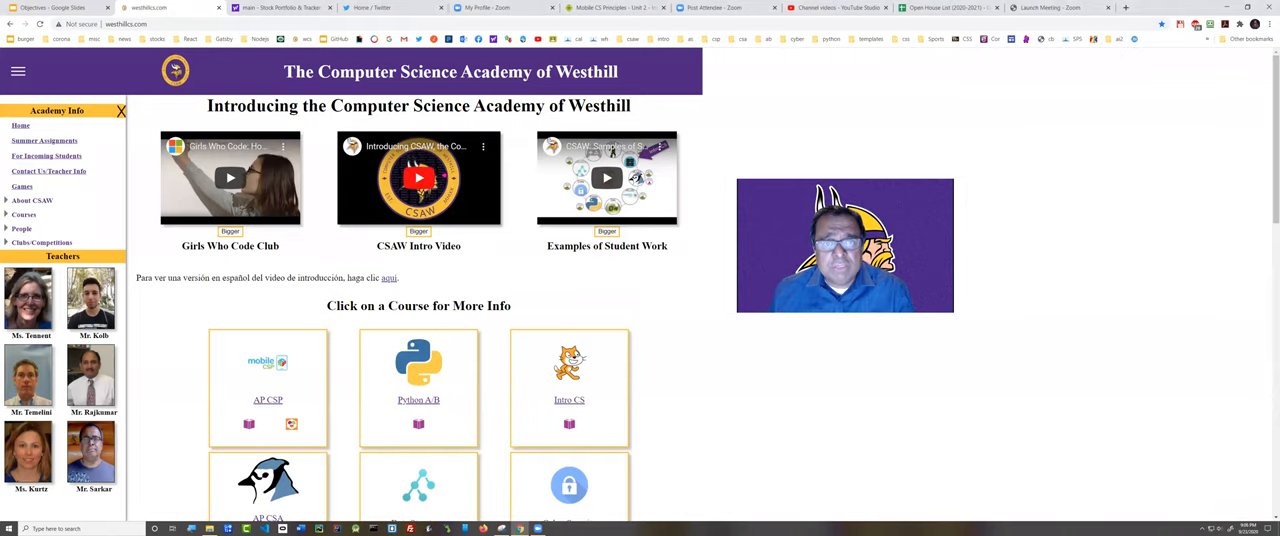
# Step: Scroll down to the 'Click on a Course for More Info' grid with Web Design, Game Design, Robotics
pyautogui.scroll(-3)
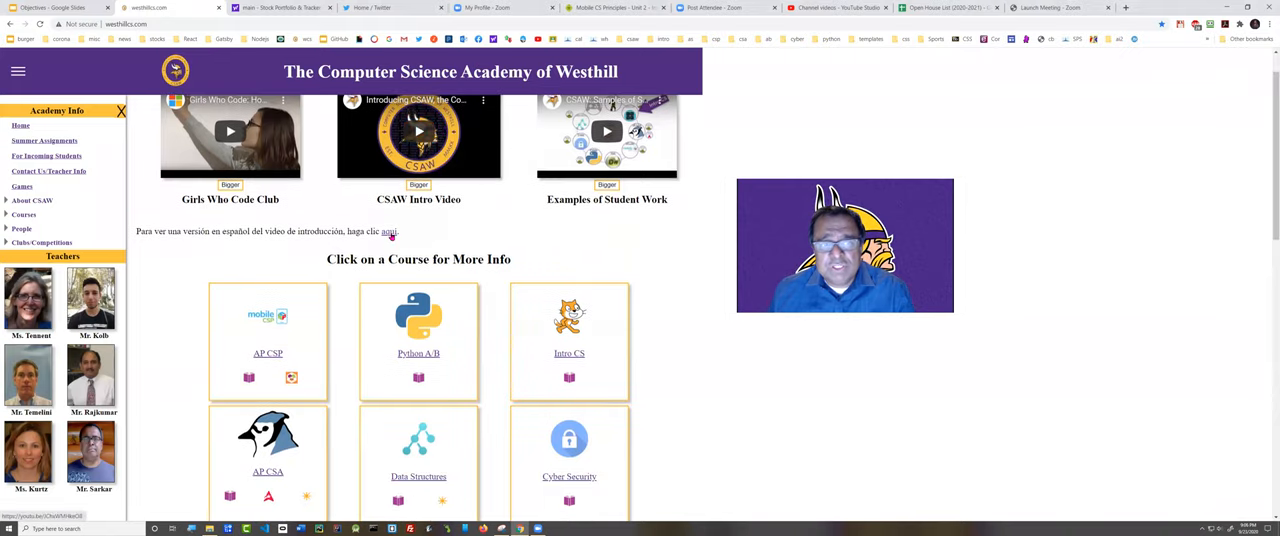
pyautogui.scroll(-3)
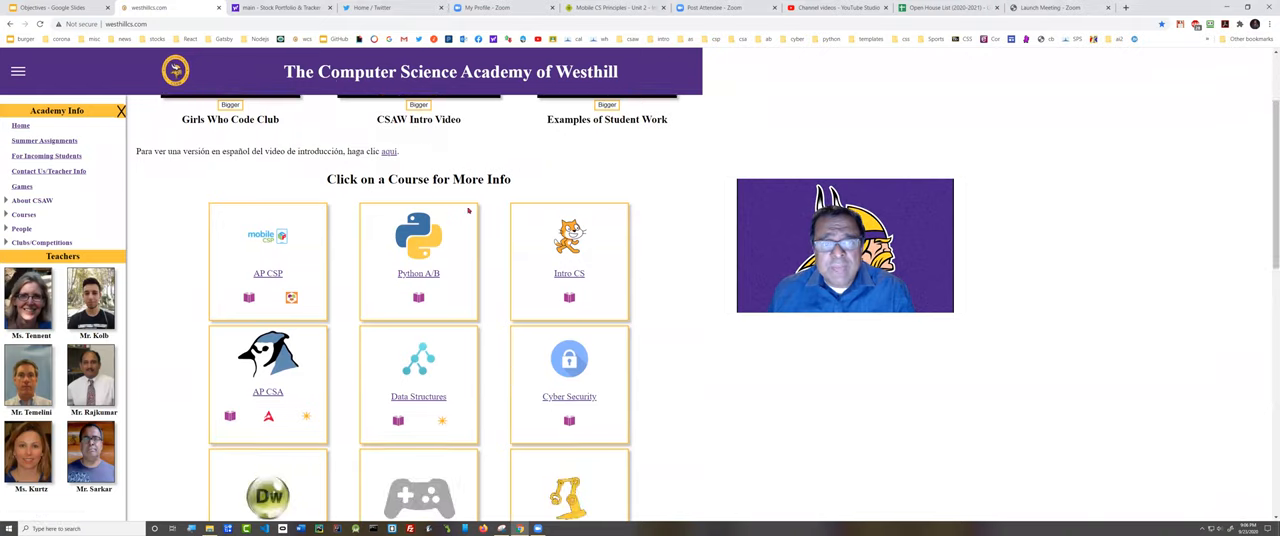
pyautogui.scroll(-3)
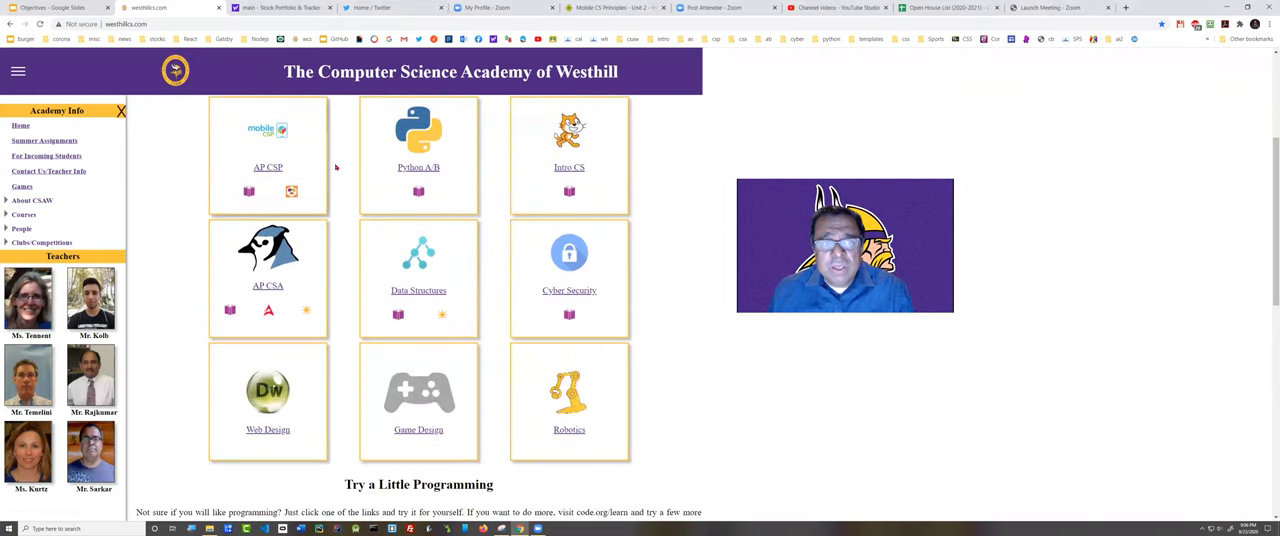
pyautogui.scroll(-3)
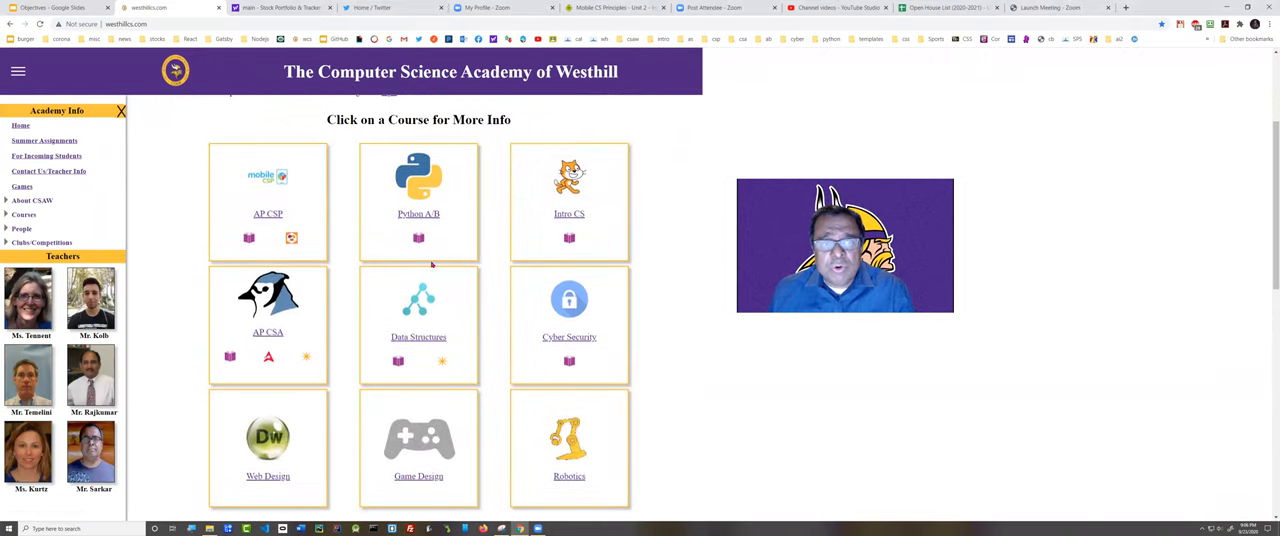
pyautogui.moveTo(668, 287)
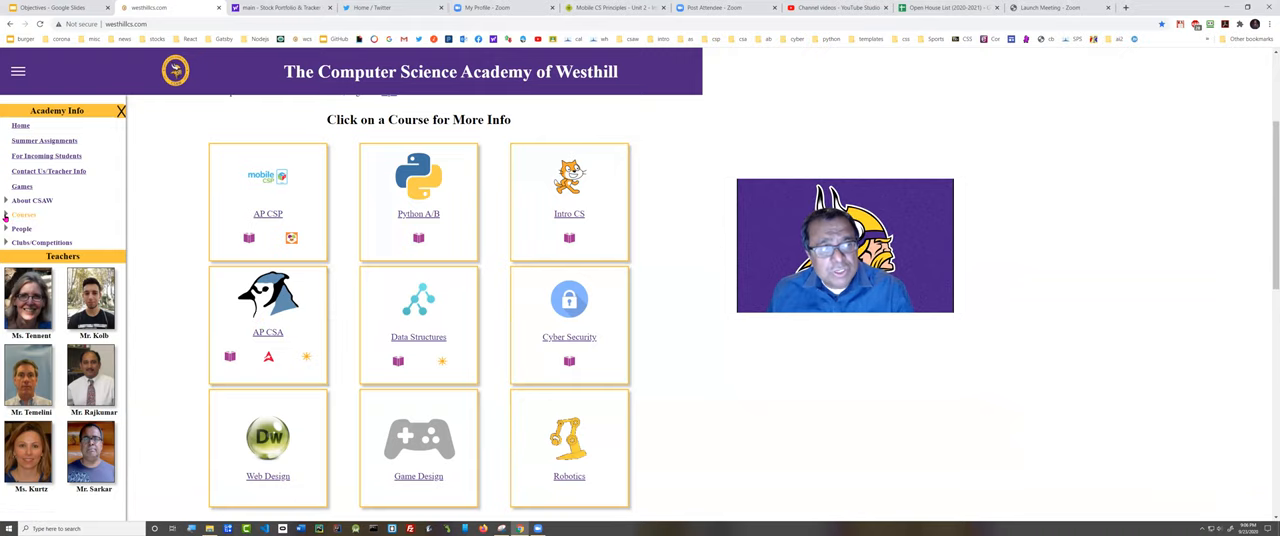
# Step: Expand the sidebar Courses arrow to list subpages like Placement Exam and Forms
pyautogui.click(23, 214)
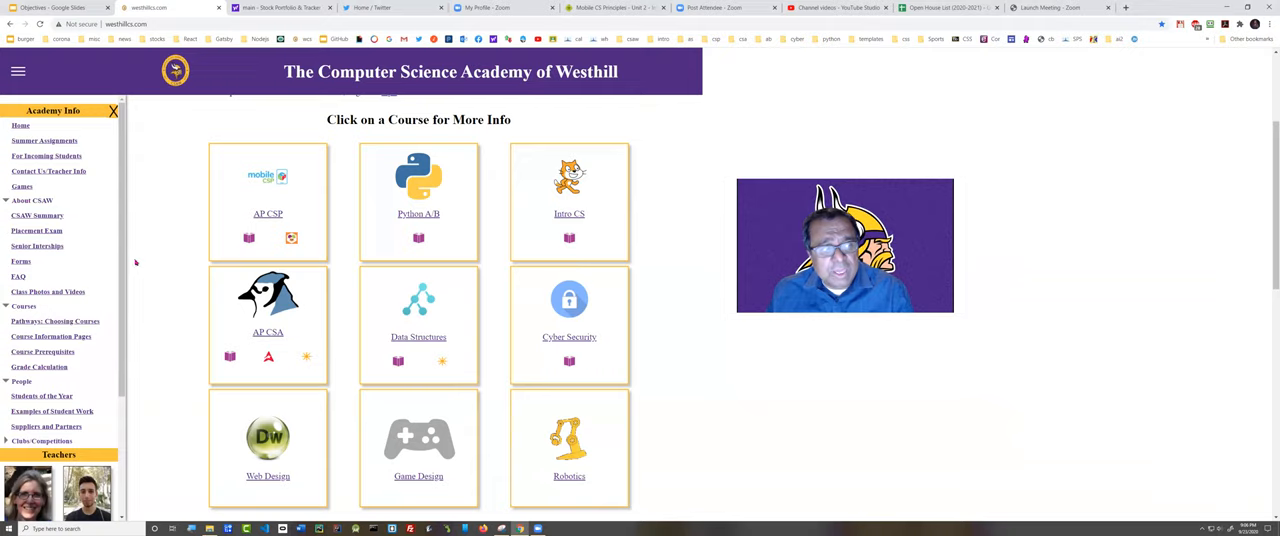
pyautogui.moveTo(42, 352)
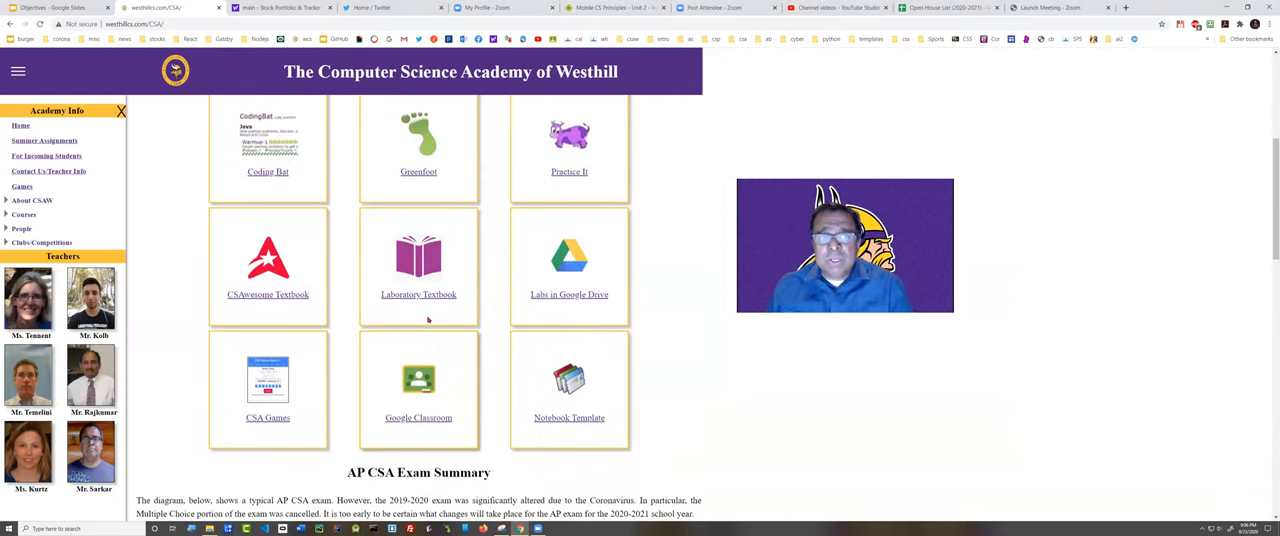
# Step: Scroll through the AP CSA course resources, then back on the home page's course grid
pyautogui.scroll(3)
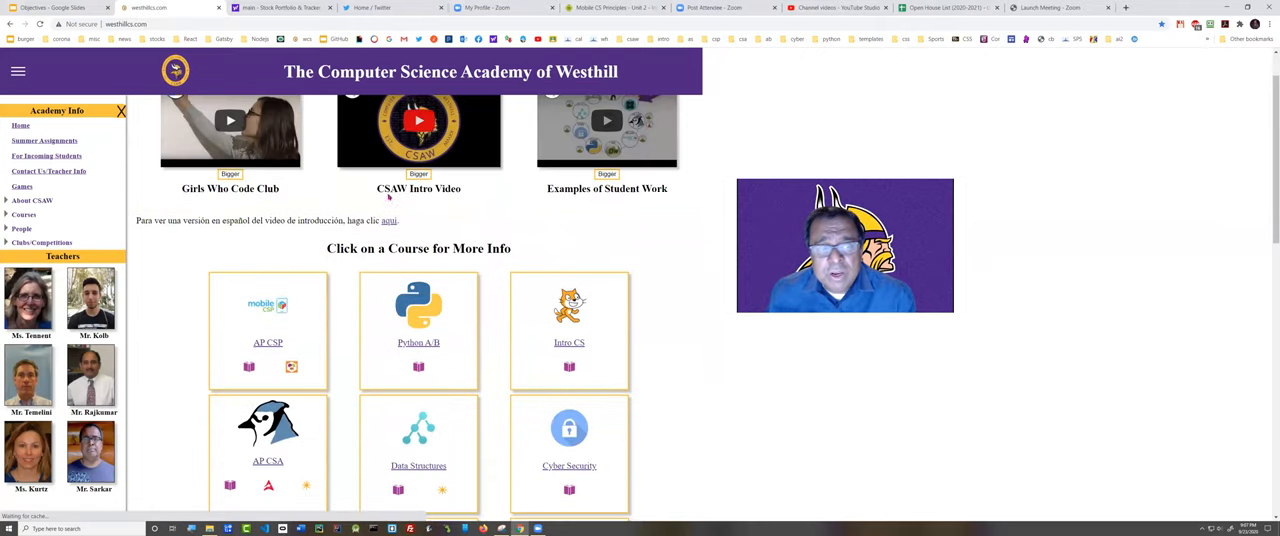
pyautogui.scroll(-3)
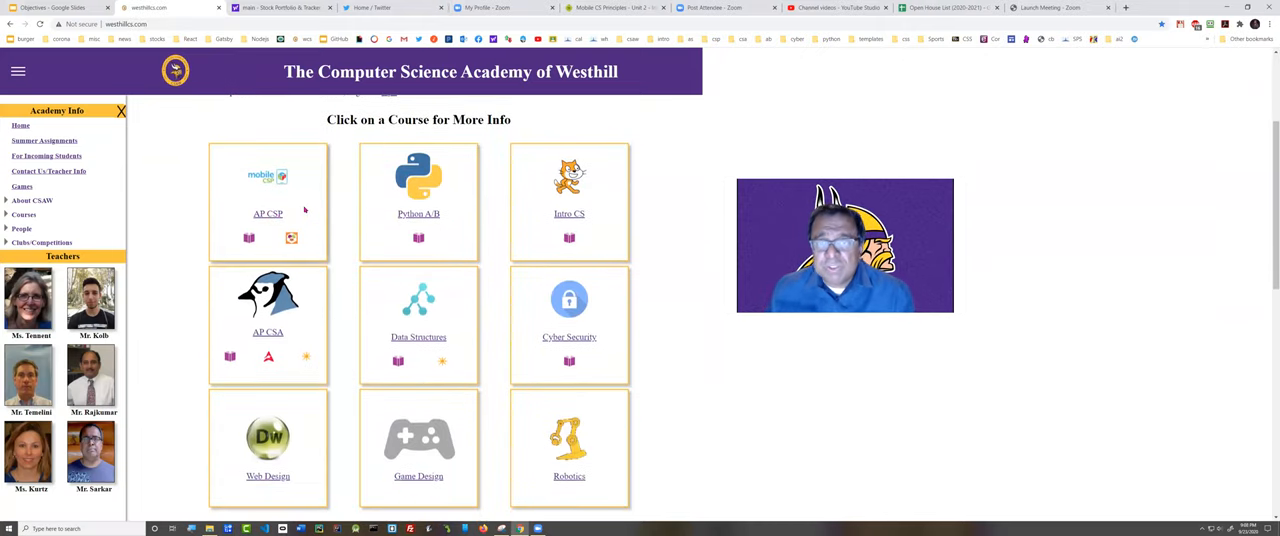